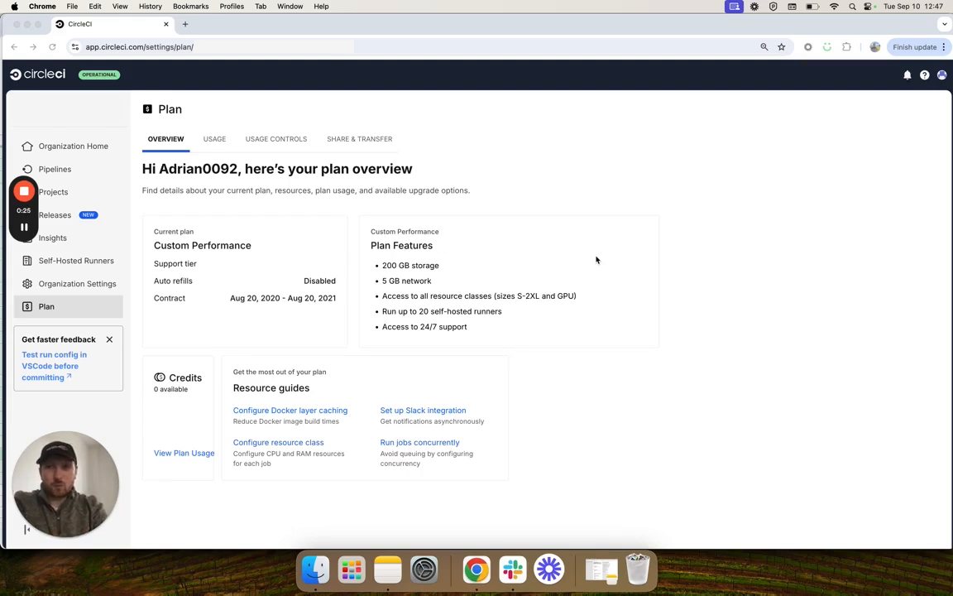
{"action": "mouse_move", "coordinate": [215, 144]}
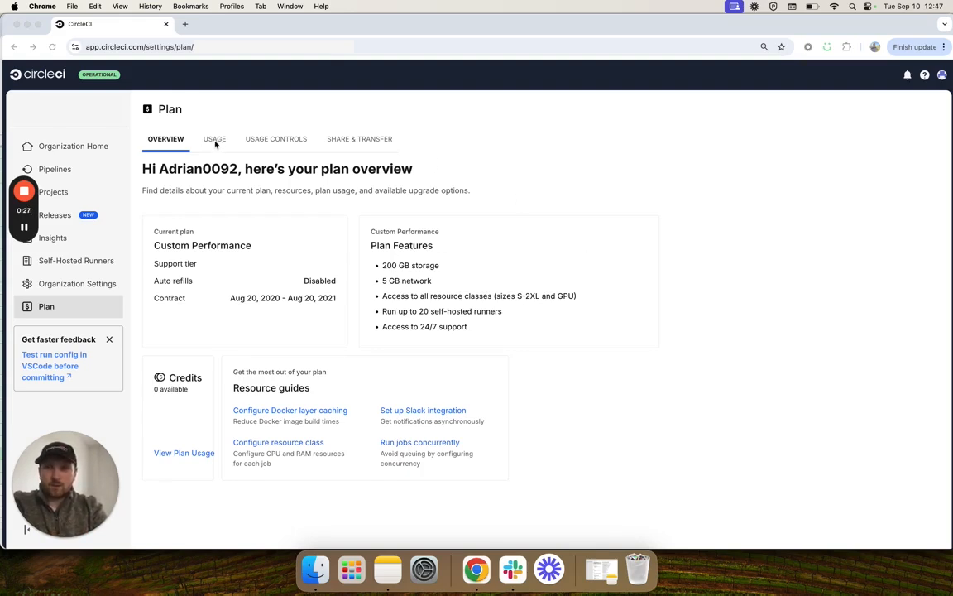
{"action": "mouse_move", "coordinate": [215, 139]}
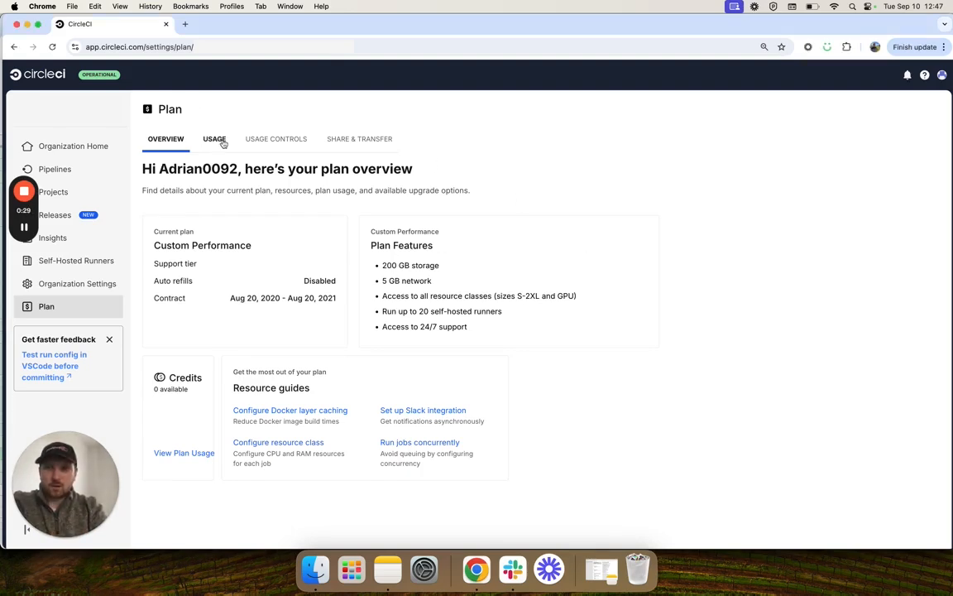
Show the plan's Usage details for the September billing period with credits and top projects
{"action": "left_click", "coordinate": [213, 138]}
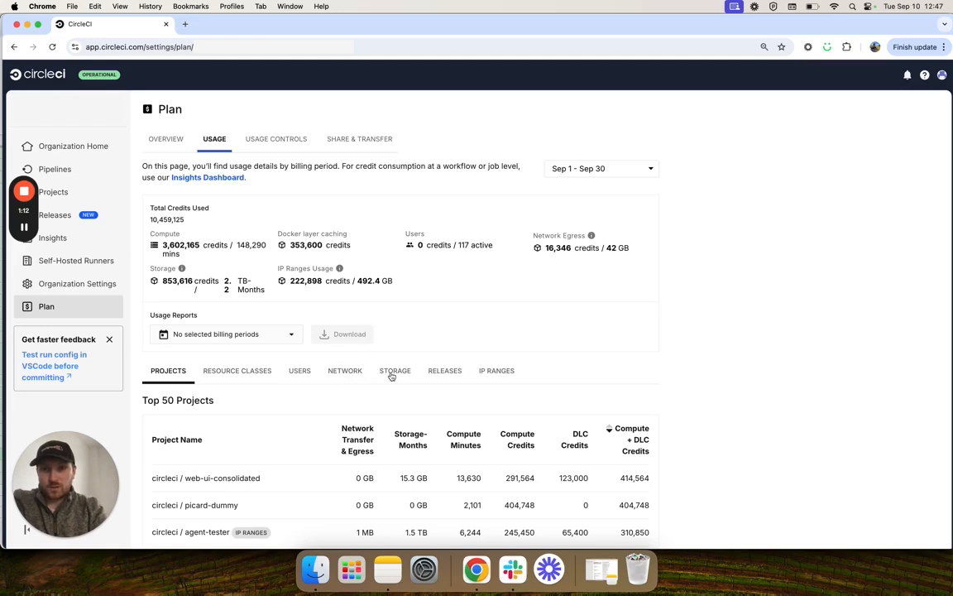
Show the Storage breakdown: 2.2 TB-Months used across cache, workspace and artifact
{"action": "left_click", "coordinate": [394, 370]}
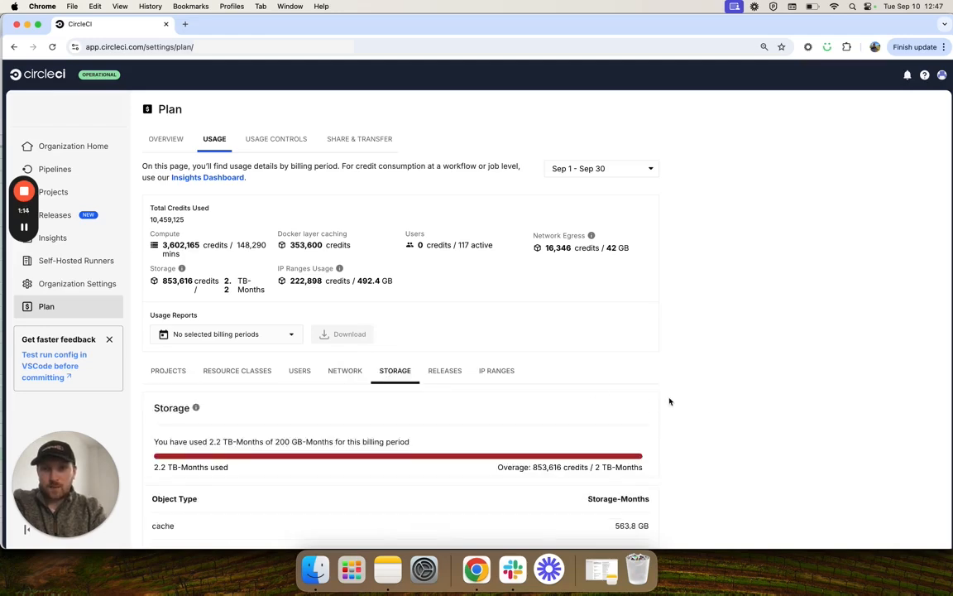
{"action": "scroll", "scroll_direction": "down", "scroll_amount": 3}
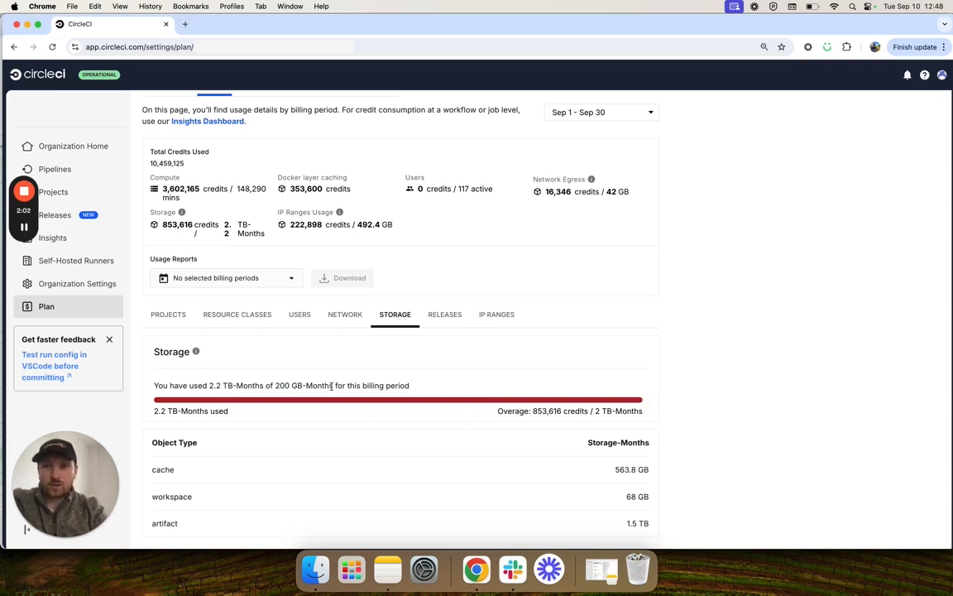
{"action": "mouse_move", "coordinate": [731, 414]}
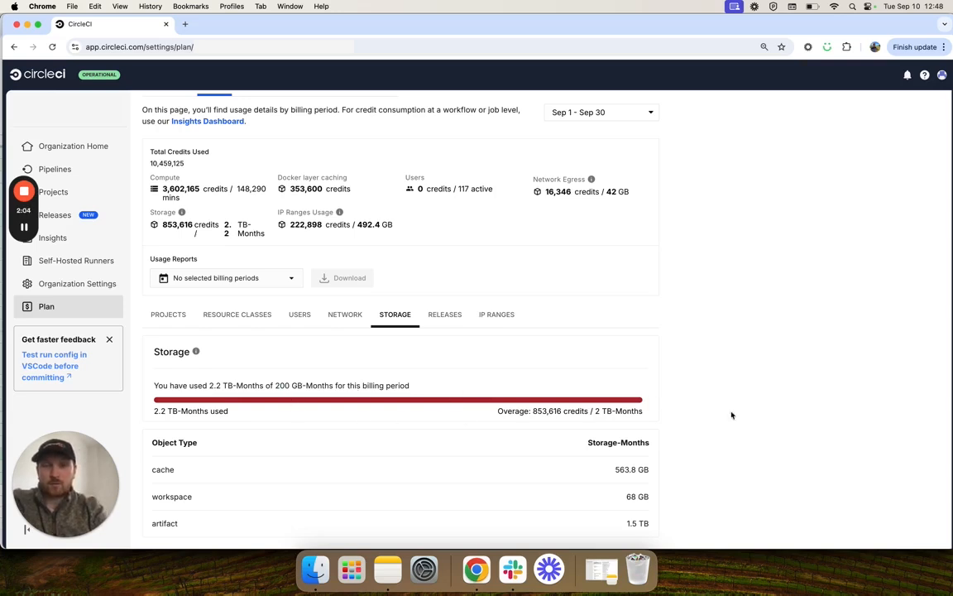
{"action": "mouse_move", "coordinate": [830, 404]}
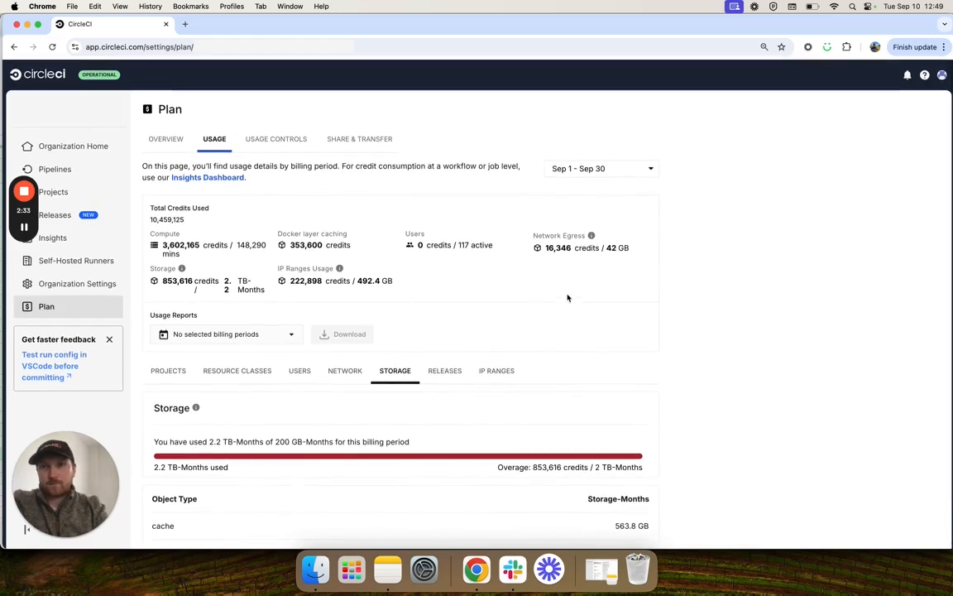
{"action": "mouse_move", "coordinate": [275, 139]}
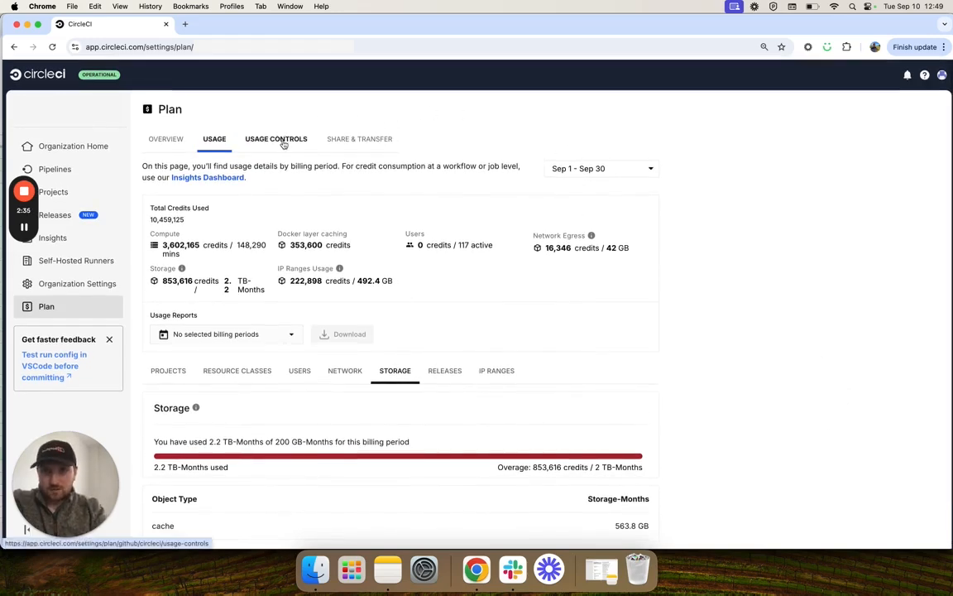
Show the Usage Controls retention sliders: artifacts 15 days, workspaces and cache 7 days
{"action": "left_click", "coordinate": [275, 139]}
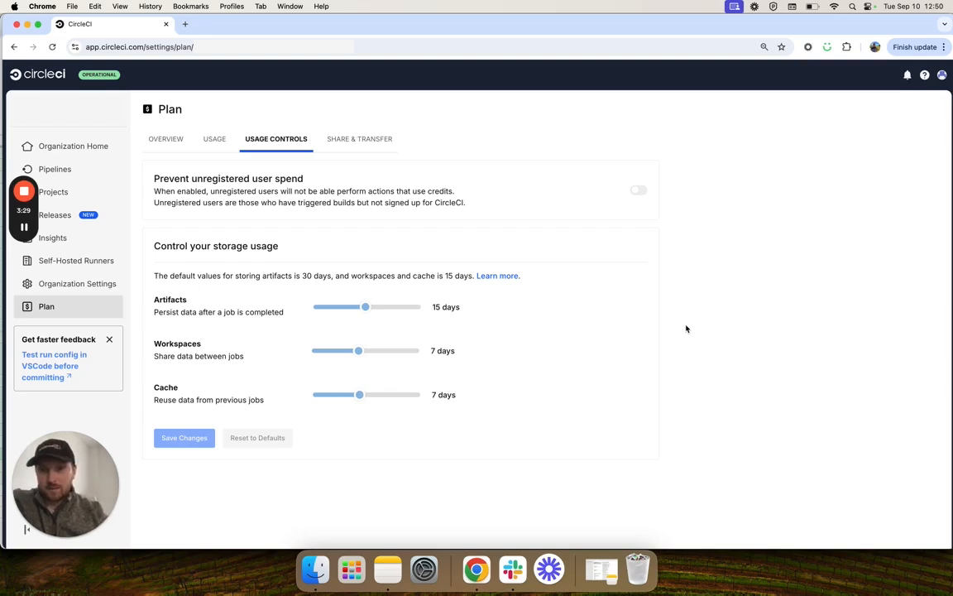
{"action": "mouse_move", "coordinate": [539, 331]}
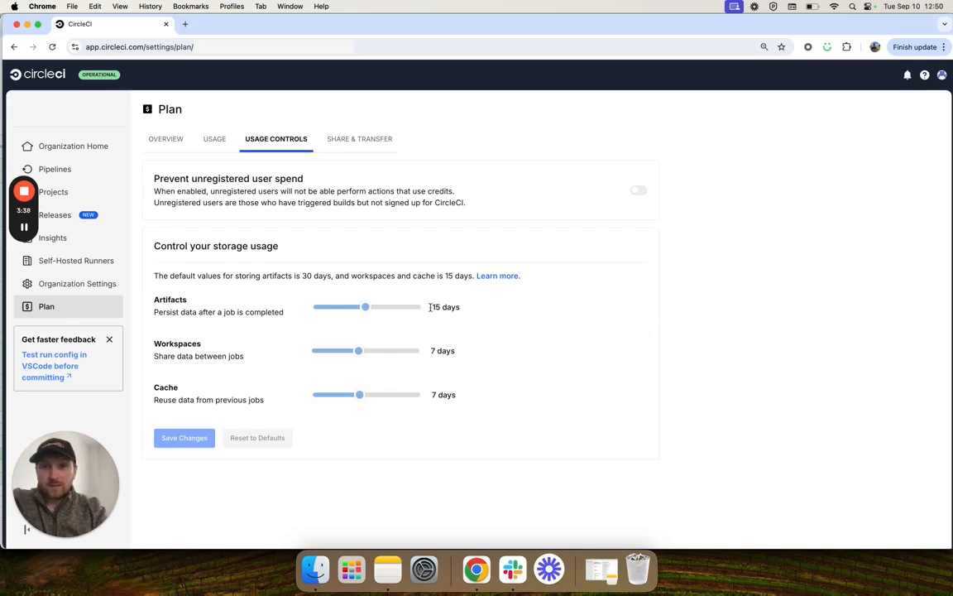
{"action": "mouse_move", "coordinate": [366, 306]}
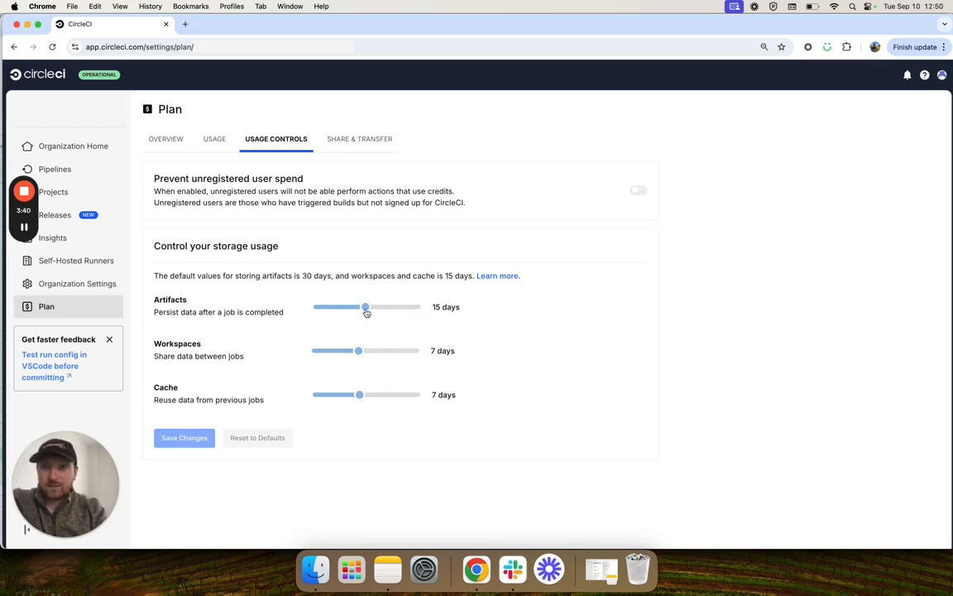